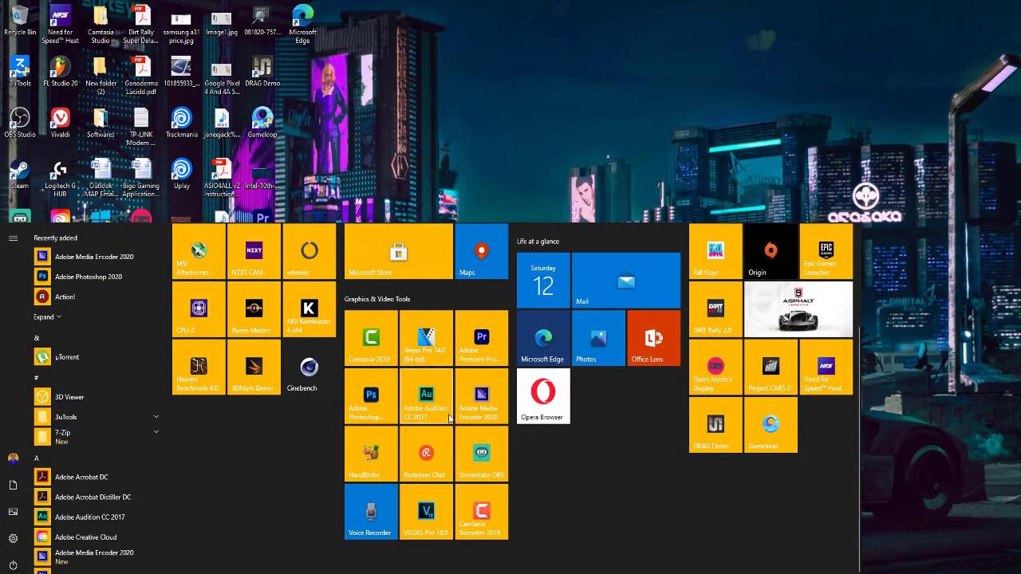
{"action": "mouse_move", "coordinate": [437, 510]}
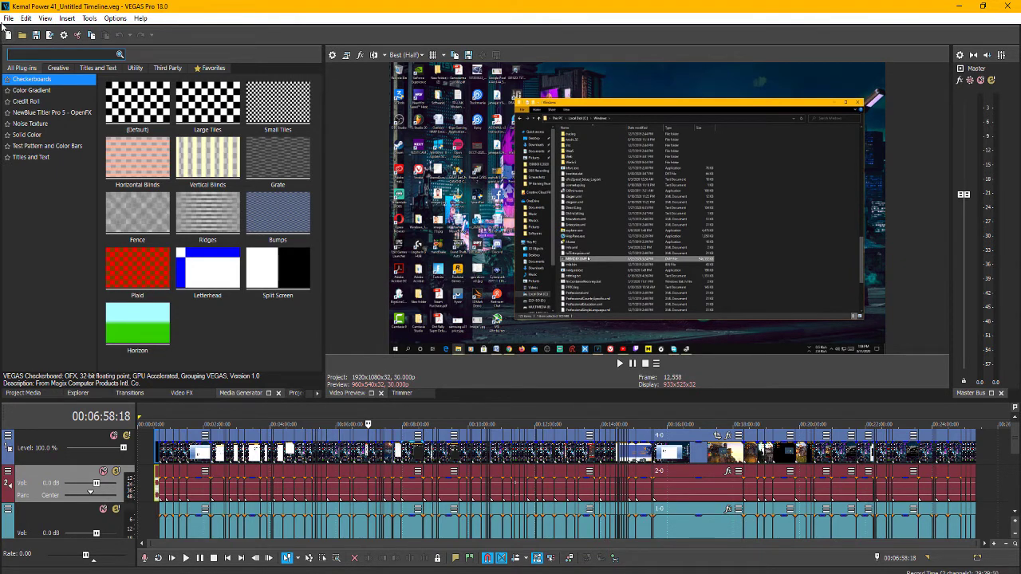
Step: Open the File menu to reach the VEGAS Capture command
{"action": "left_click", "coordinate": [10, 17]}
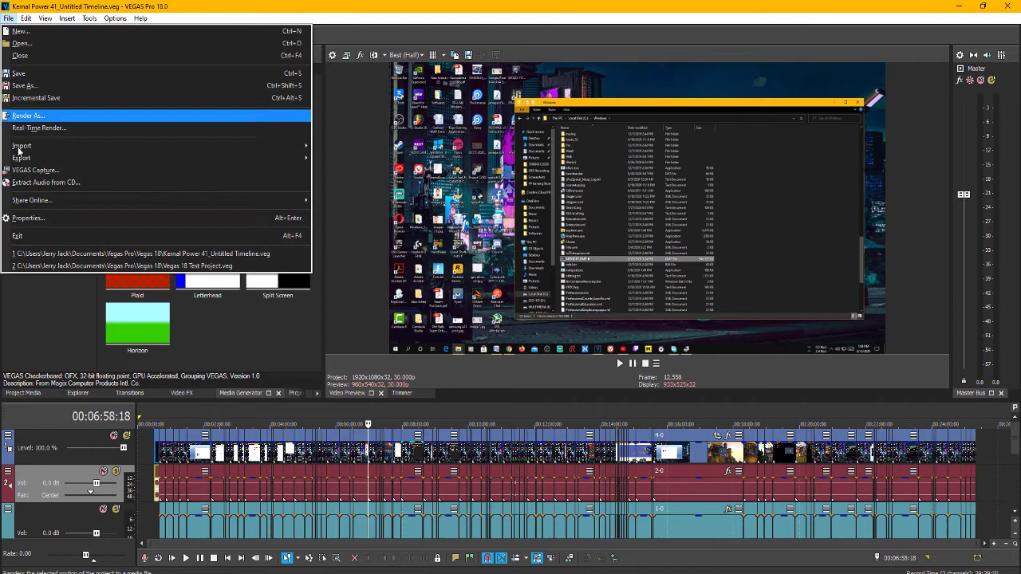
{"action": "mouse_move", "coordinate": [35, 169]}
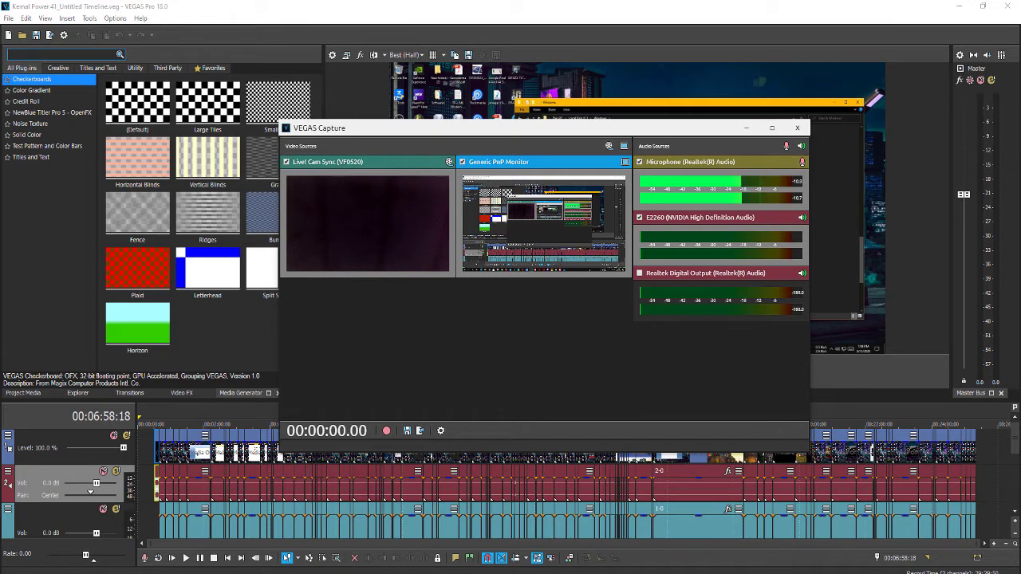
{"action": "mouse_move", "coordinate": [464, 349]}
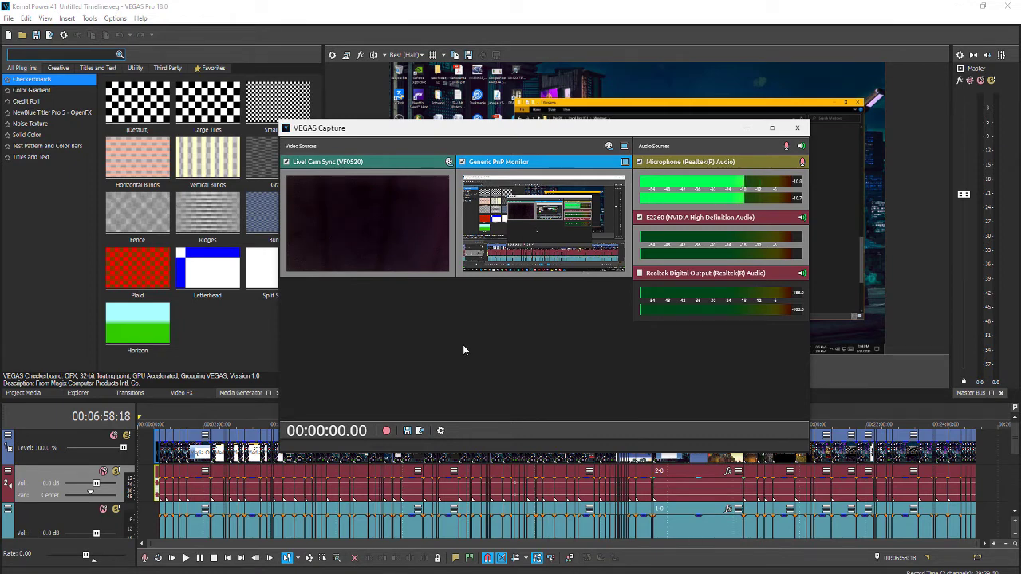
{"action": "mouse_move", "coordinate": [534, 407]}
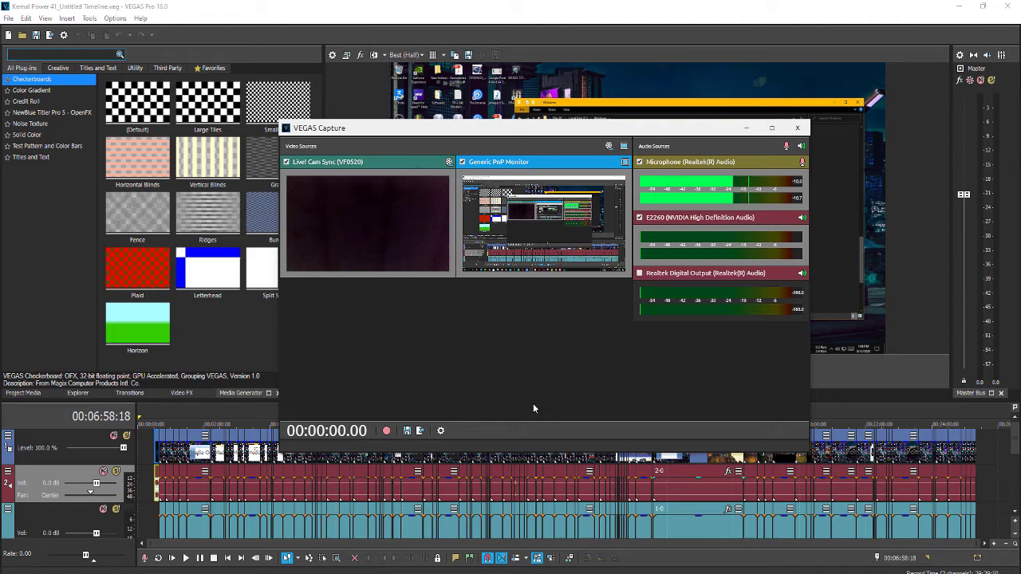
{"action": "mouse_move", "coordinate": [503, 313]}
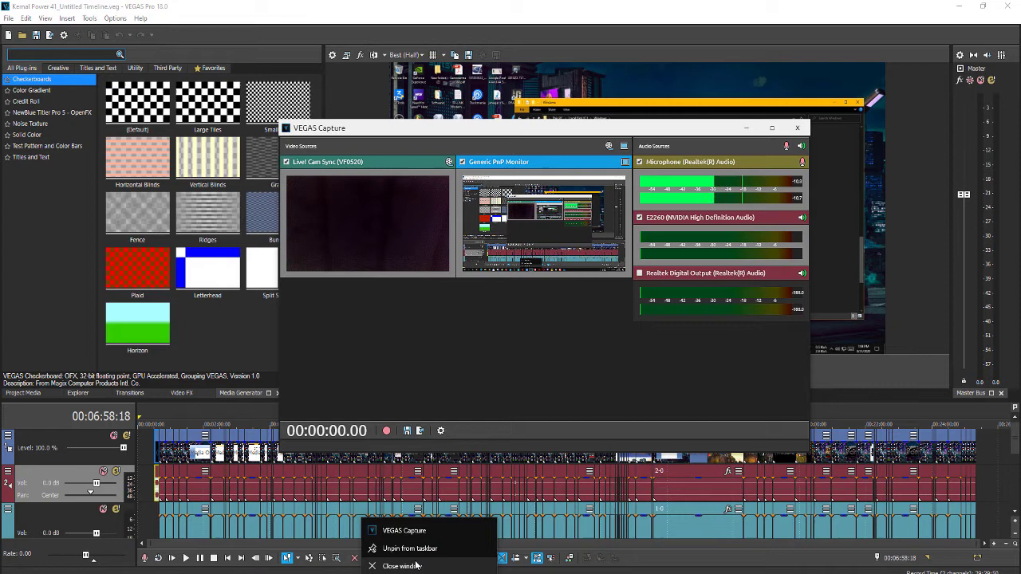
{"action": "left_click", "coordinate": [576, 329]}
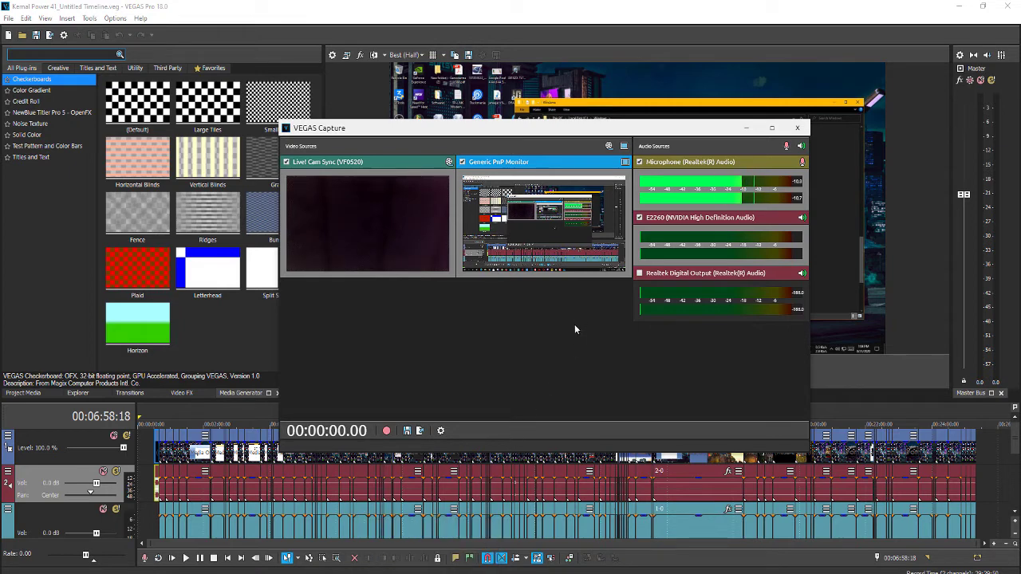
{"action": "mouse_move", "coordinate": [386, 234]}
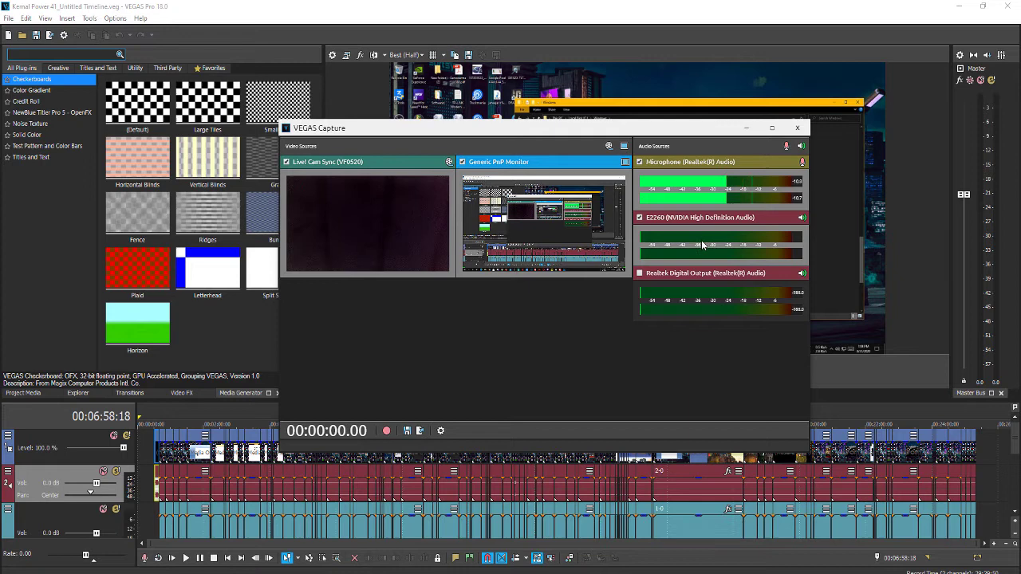
Step: Toggle the Video Sources view off to remove the webcam and screen previews
{"action": "left_click", "coordinate": [638, 218]}
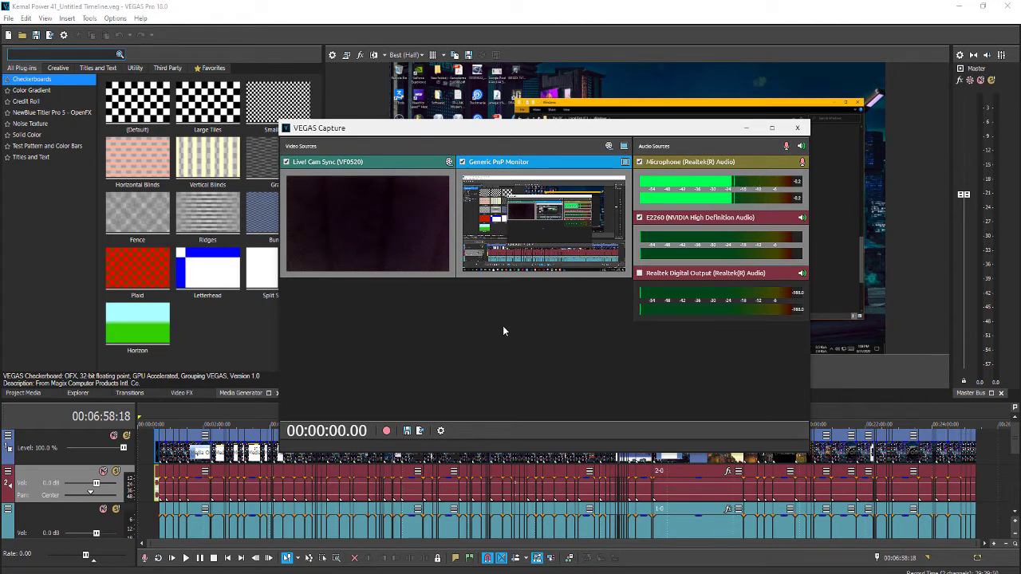
{"action": "mouse_move", "coordinate": [478, 399]}
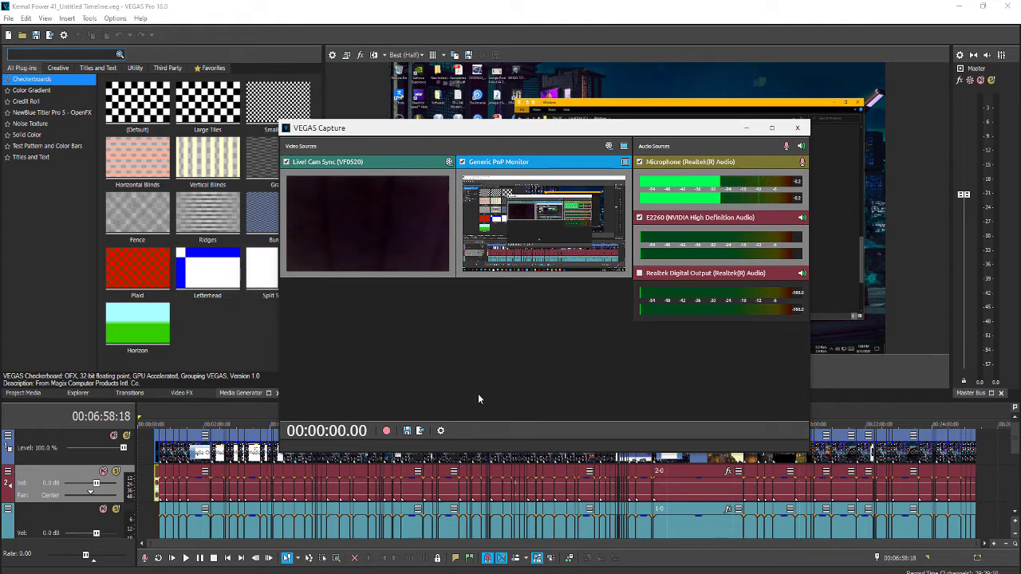
{"action": "mouse_move", "coordinate": [448, 390]}
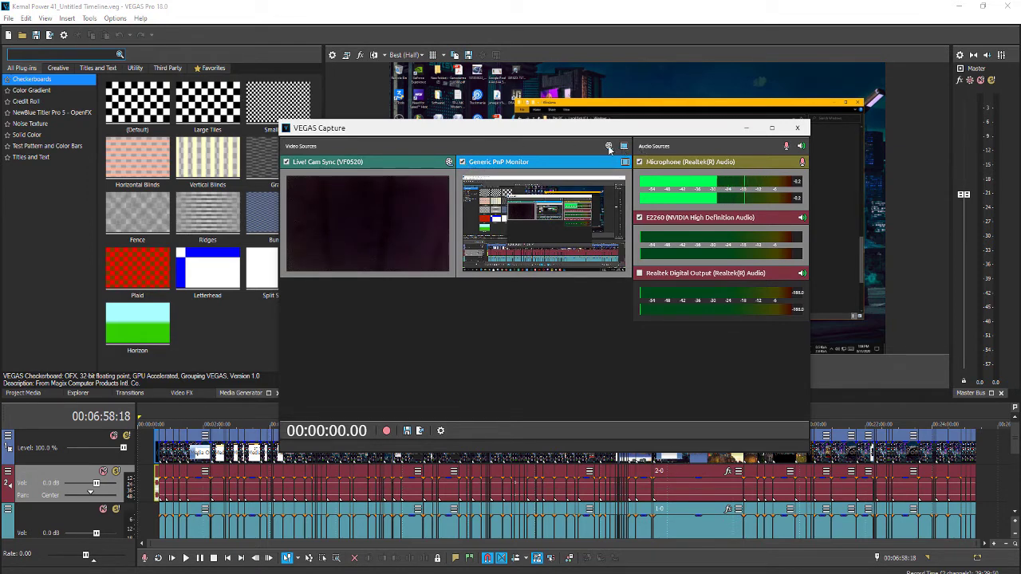
{"action": "left_click", "coordinate": [624, 146]}
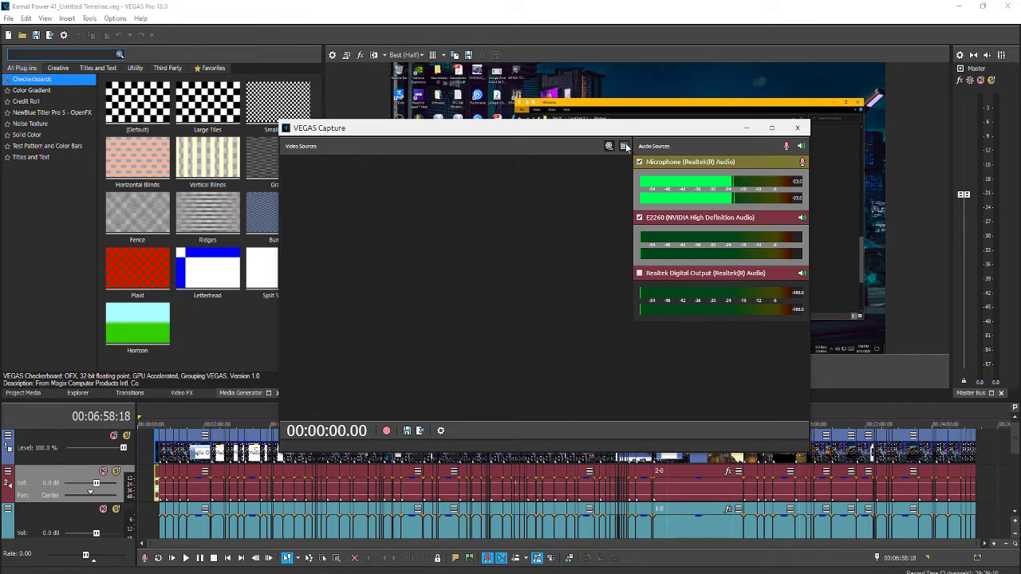
Step: Toggle the Video Sources view back on to restore the webcam and screen tiles
{"action": "left_click", "coordinate": [623, 146]}
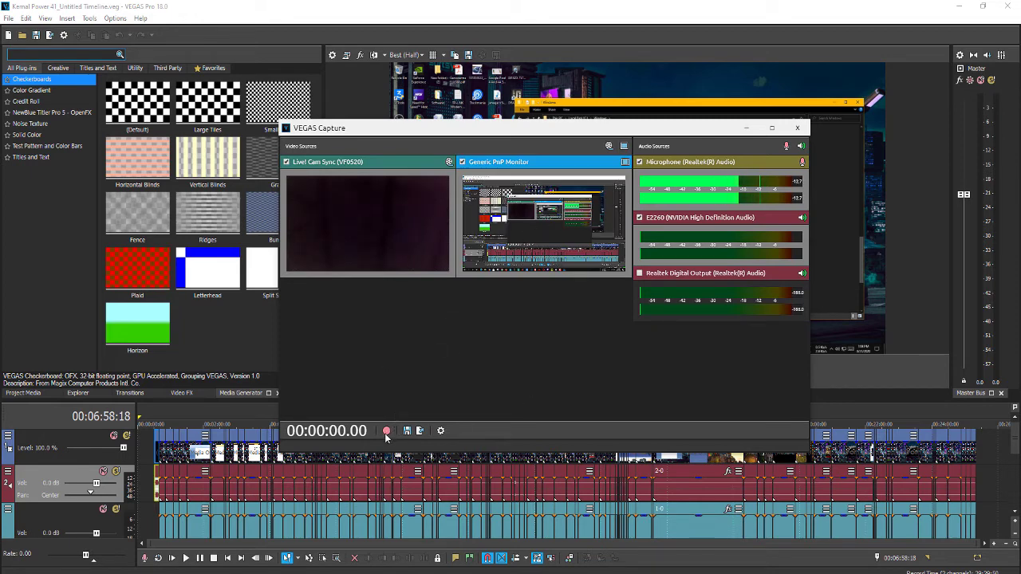
{"action": "mouse_move", "coordinate": [386, 430]}
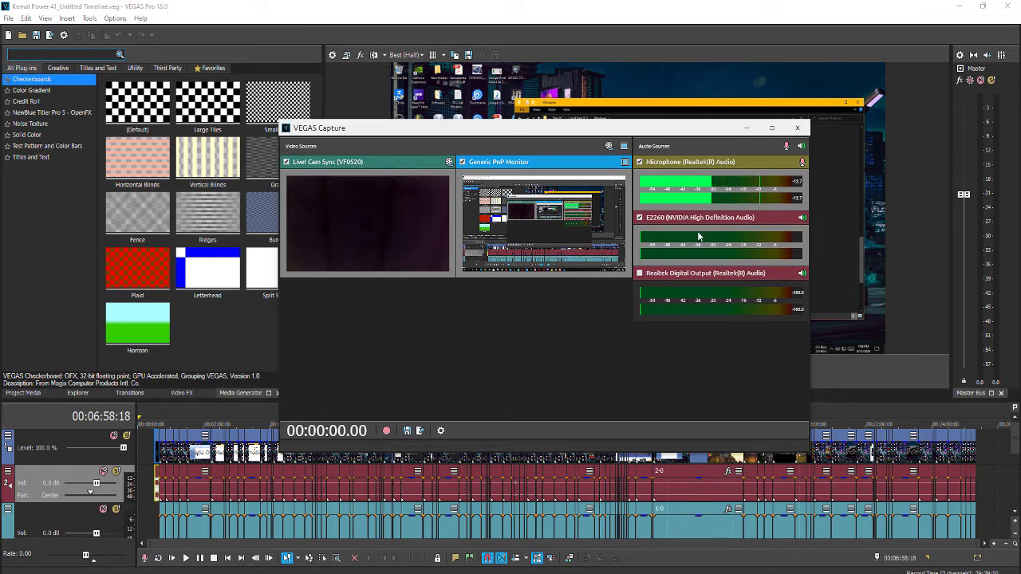
{"action": "mouse_move", "coordinate": [405, 430]}
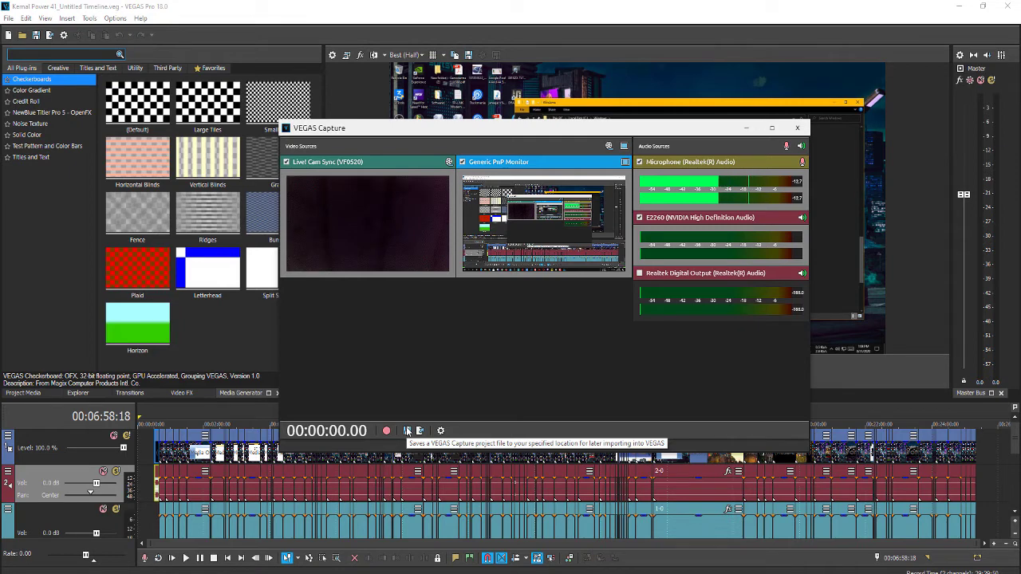
{"action": "mouse_move", "coordinate": [420, 431]}
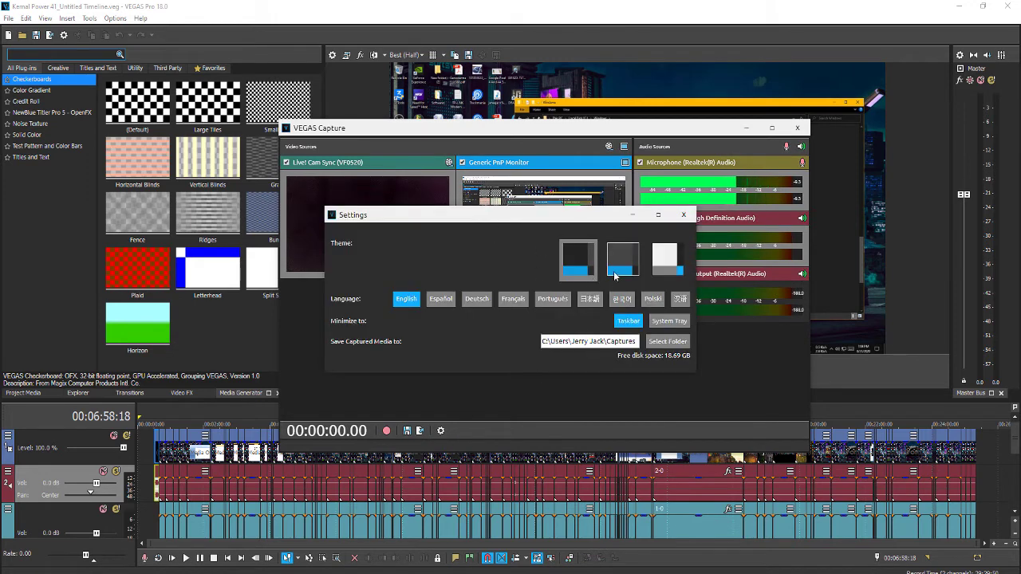
Step: Review the Captures save folder in Settings, then browse to C:\Users in File Explorer
{"action": "left_click", "coordinate": [665, 256]}
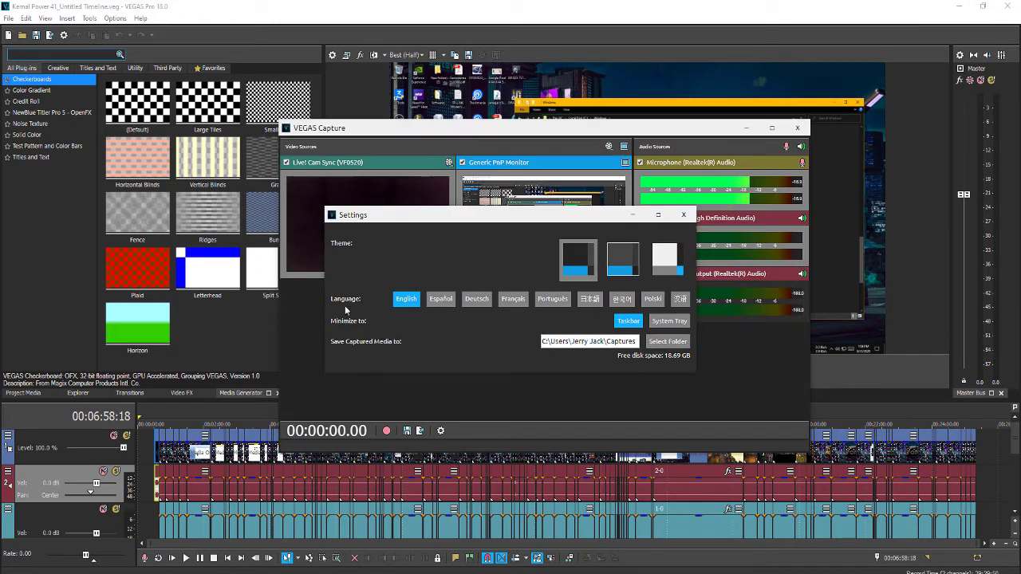
{"action": "mouse_move", "coordinate": [615, 362]}
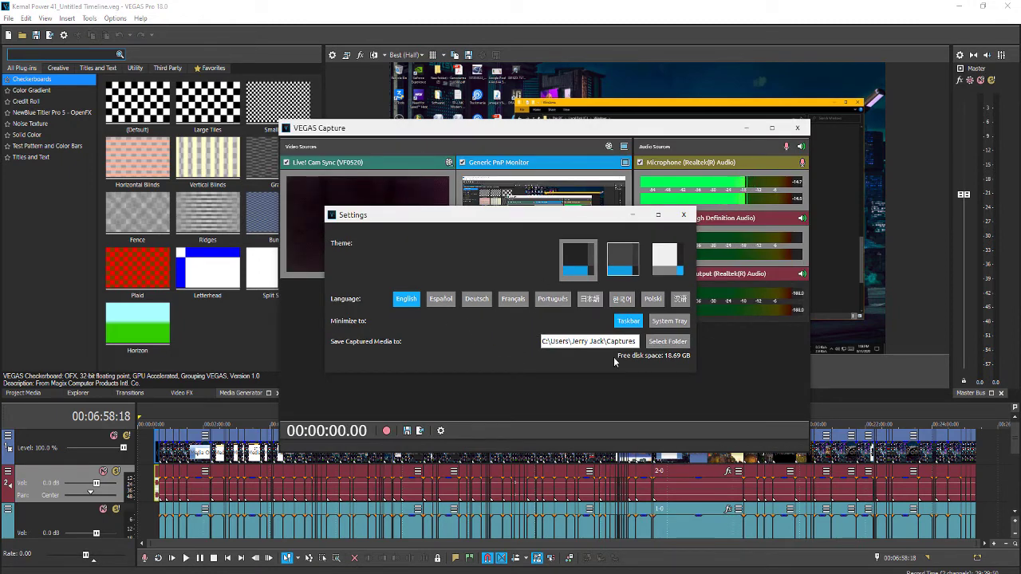
{"action": "mouse_move", "coordinate": [668, 341]}
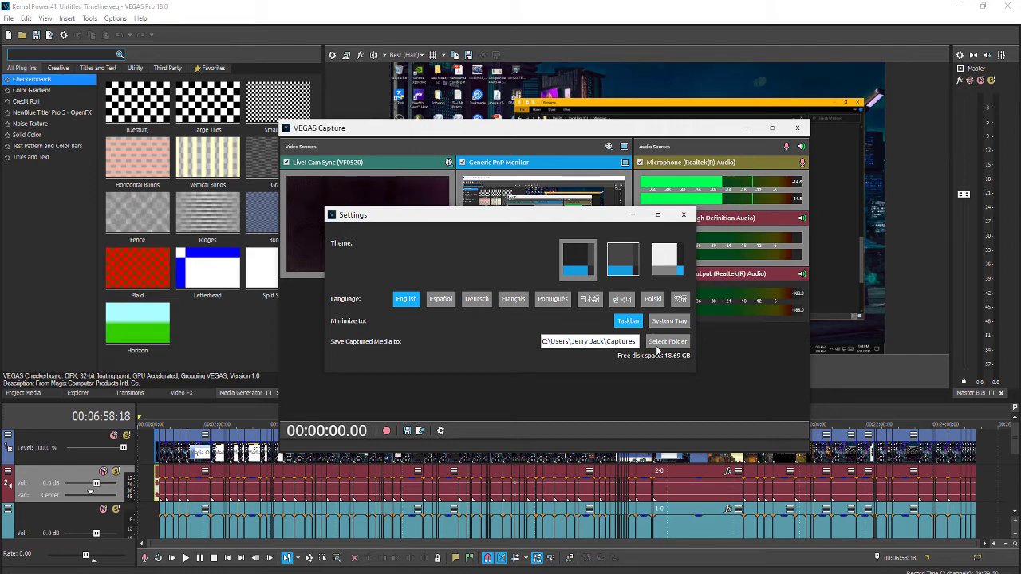
{"action": "mouse_move", "coordinate": [670, 348]}
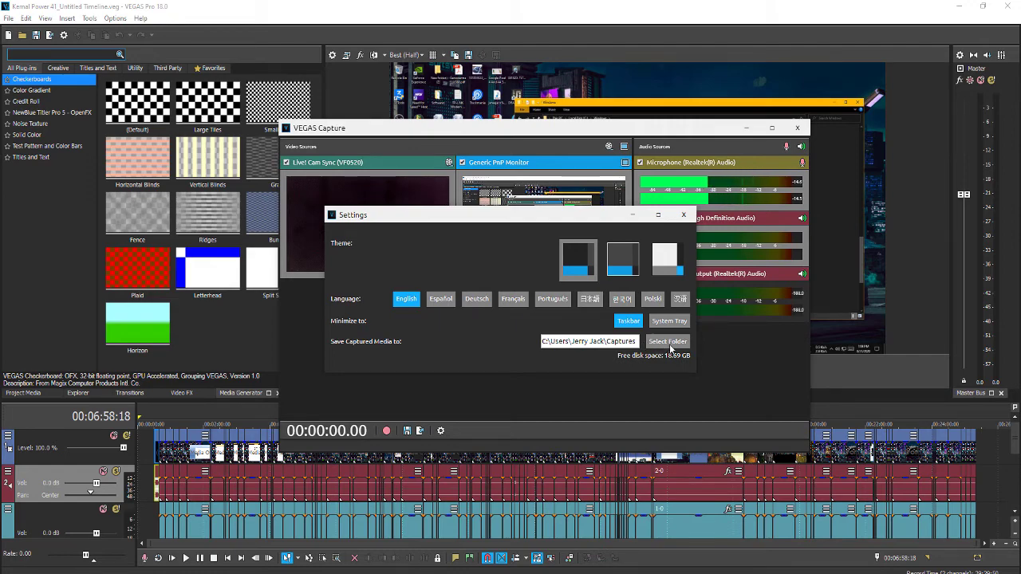
{"action": "left_click", "coordinate": [667, 342]}
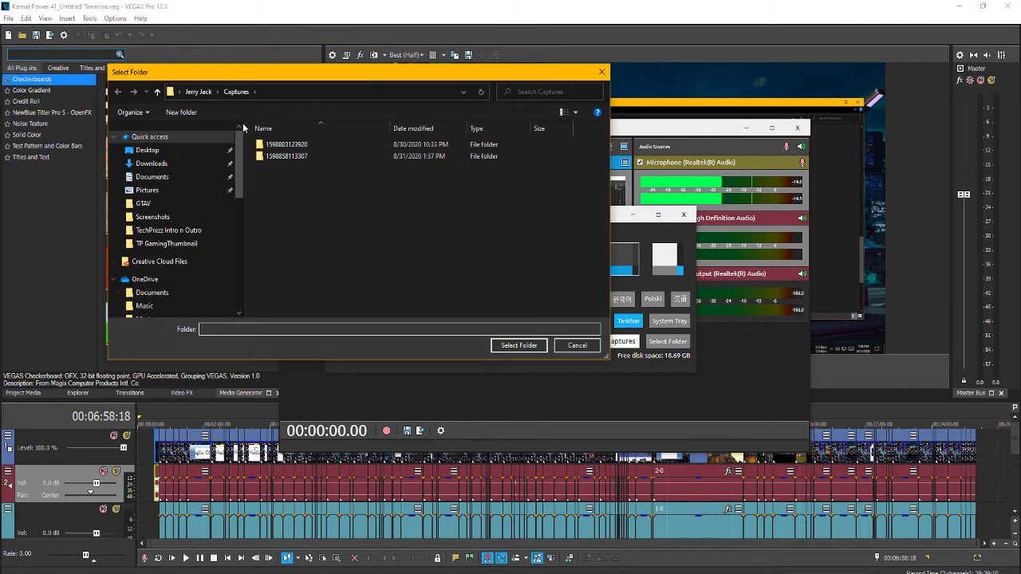
{"action": "mouse_move", "coordinate": [288, 206]}
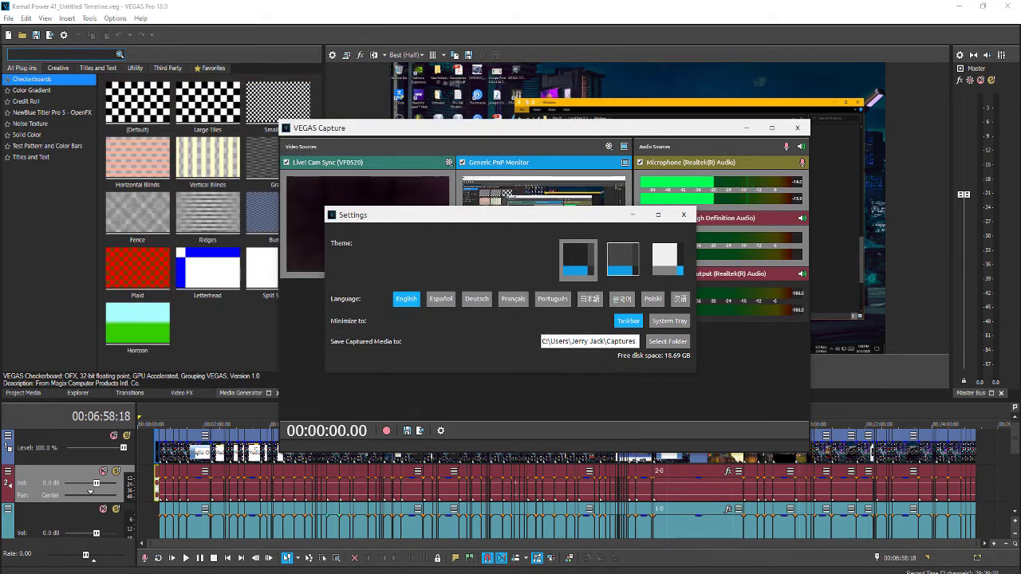
{"action": "left_click", "coordinate": [667, 341]}
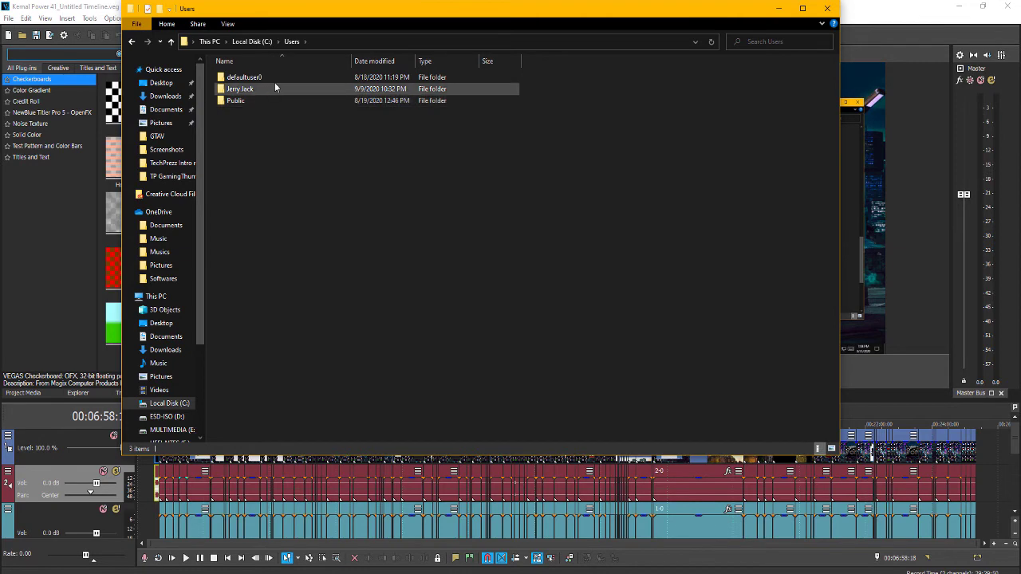
Step: Navigate from the user folder into Captures and its capture session folders
{"action": "double_click", "coordinate": [240, 89]}
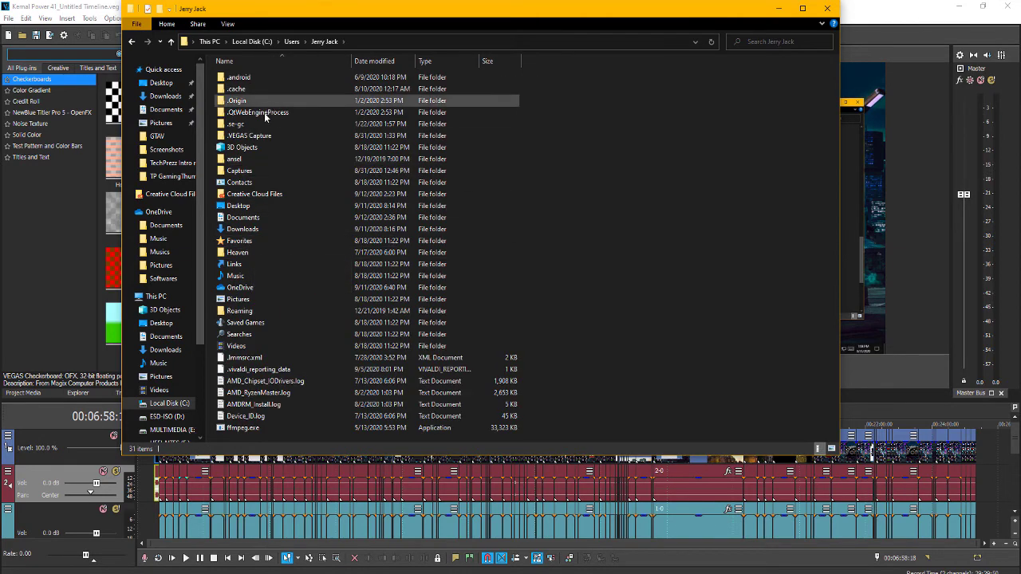
{"action": "mouse_move", "coordinate": [258, 171]}
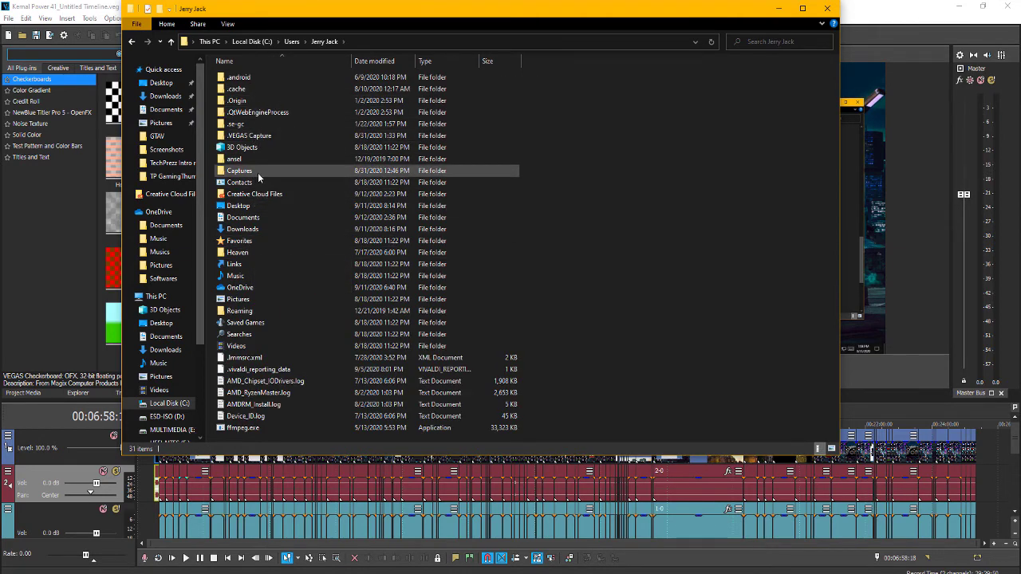
{"action": "double_click", "coordinate": [239, 170]}
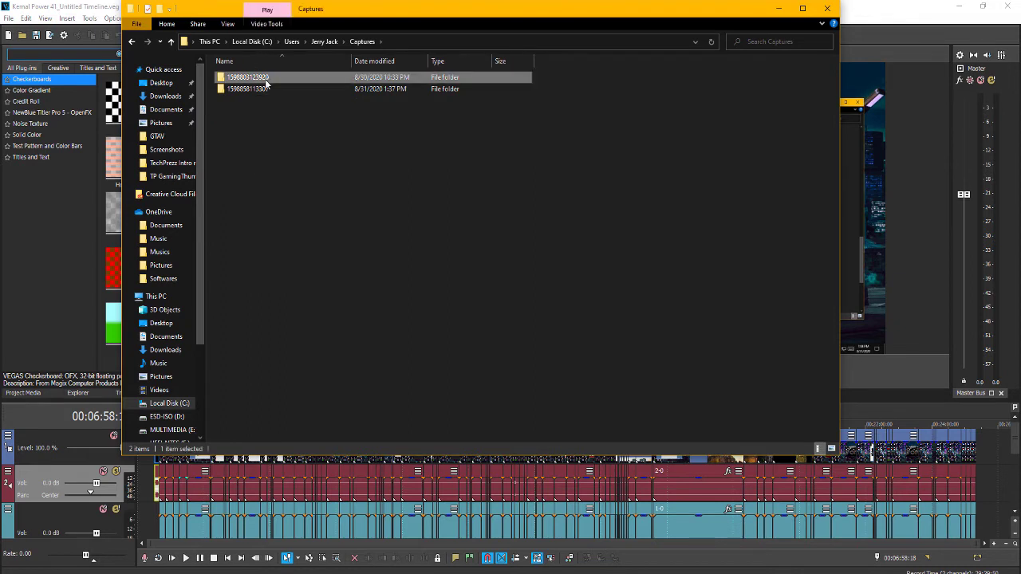
{"action": "double_click", "coordinate": [253, 78]}
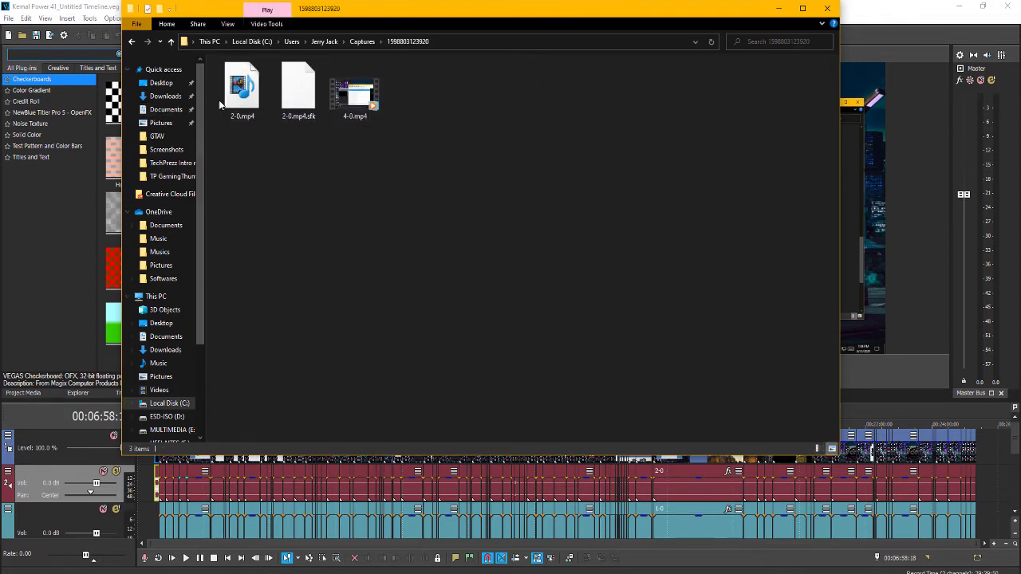
{"action": "left_click", "coordinate": [354, 88]}
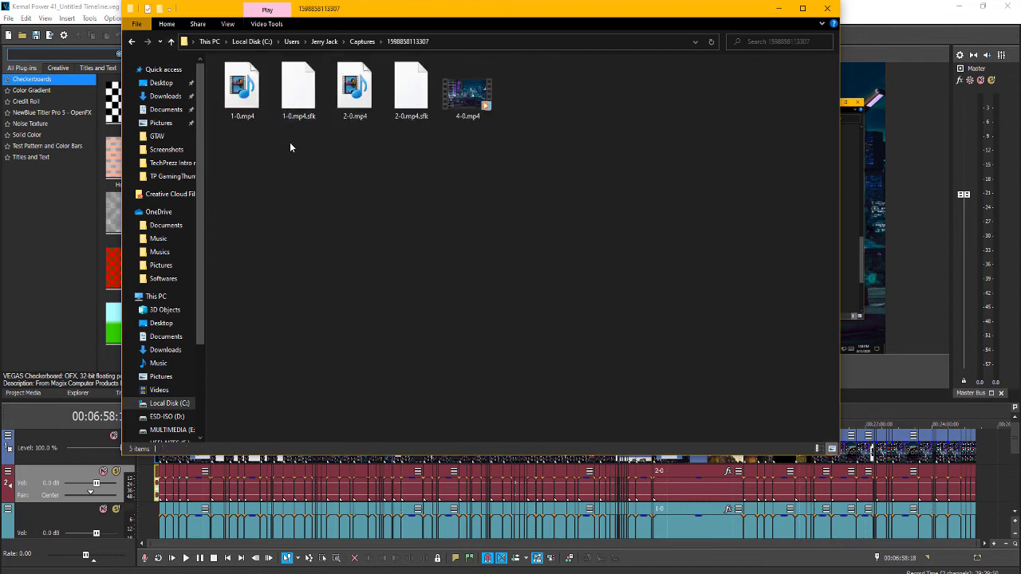
Step: Select the audio file 1-0.mp4 and the video file 4-0.mp4 to inspect them
{"action": "left_click", "coordinate": [354, 88]}
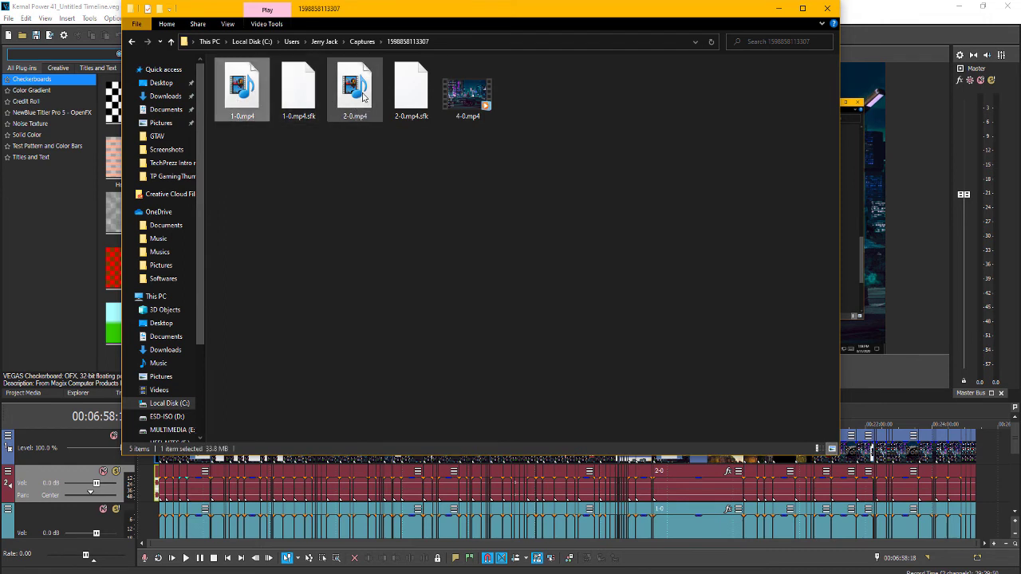
{"action": "left_click", "coordinate": [476, 226]}
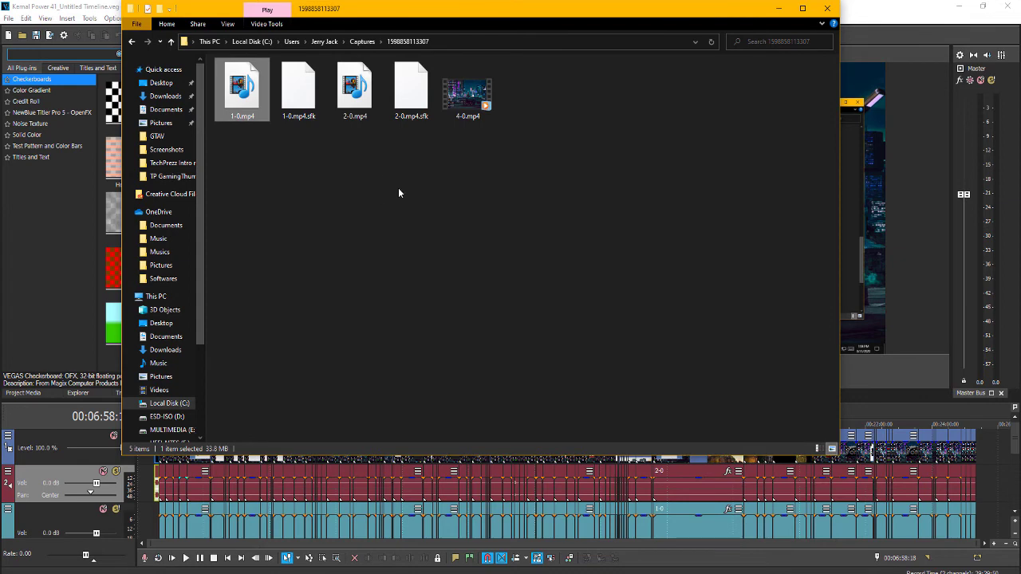
{"action": "left_click", "coordinate": [467, 87]}
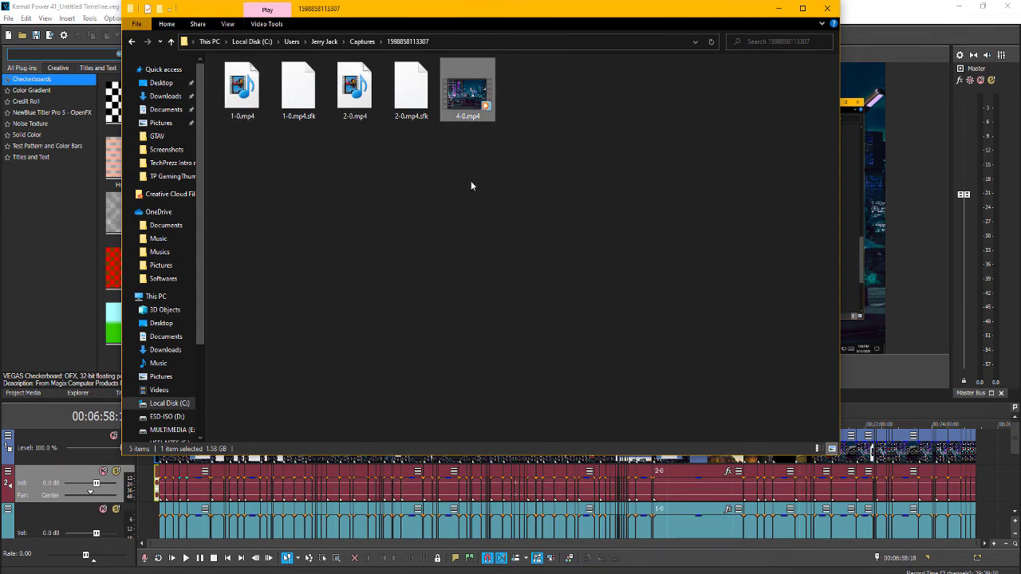